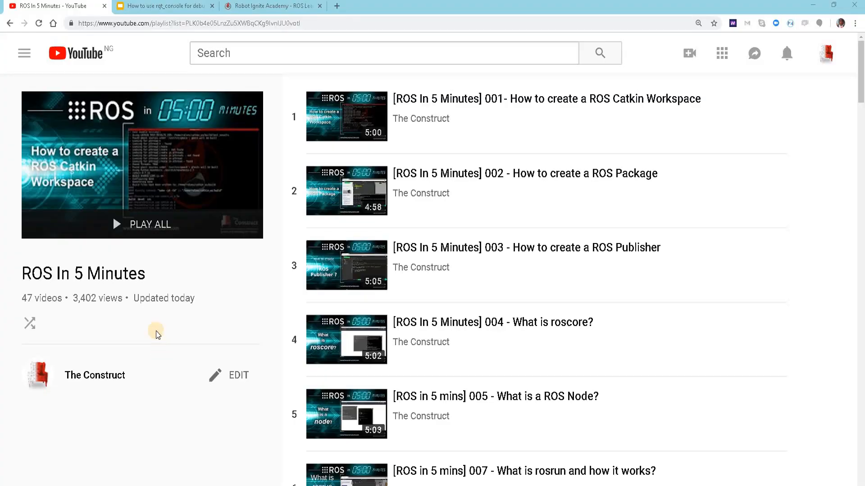
Browse The Construct's ROS In 5 Minutes playlist, then bring up the 'How to use rqt_console for debugging' title slide.
double_click(82, 274)
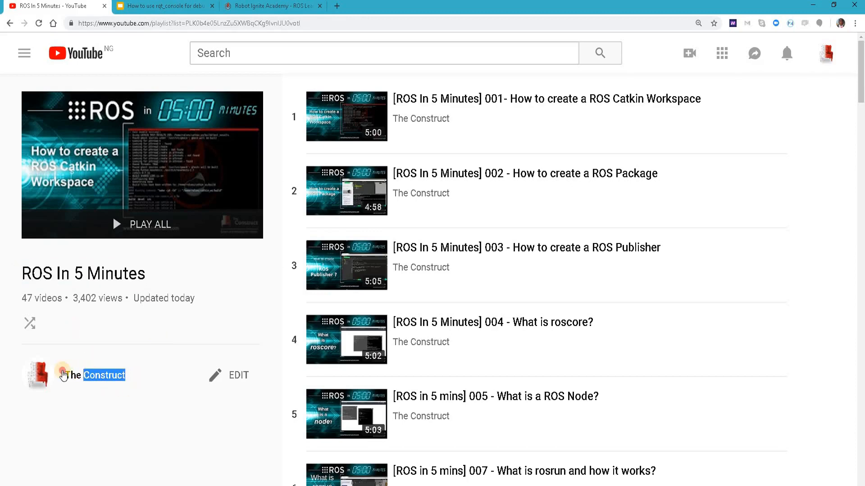
mouse_move(556, 226)
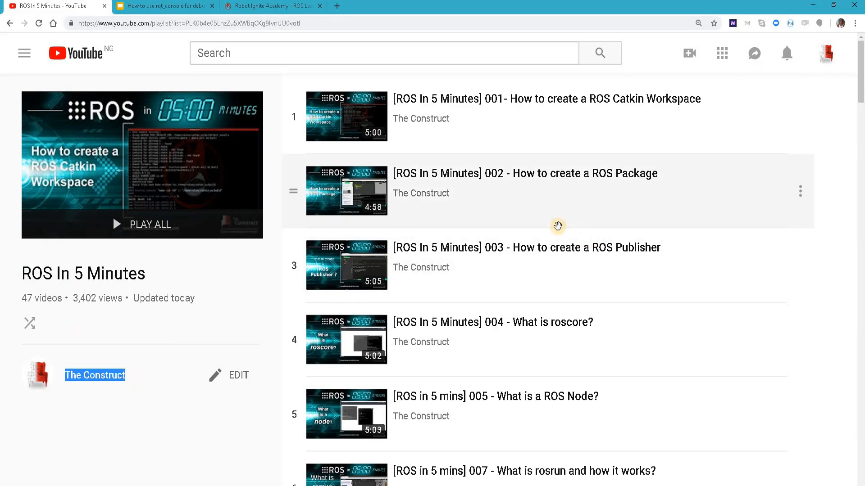
scroll(down, 3)
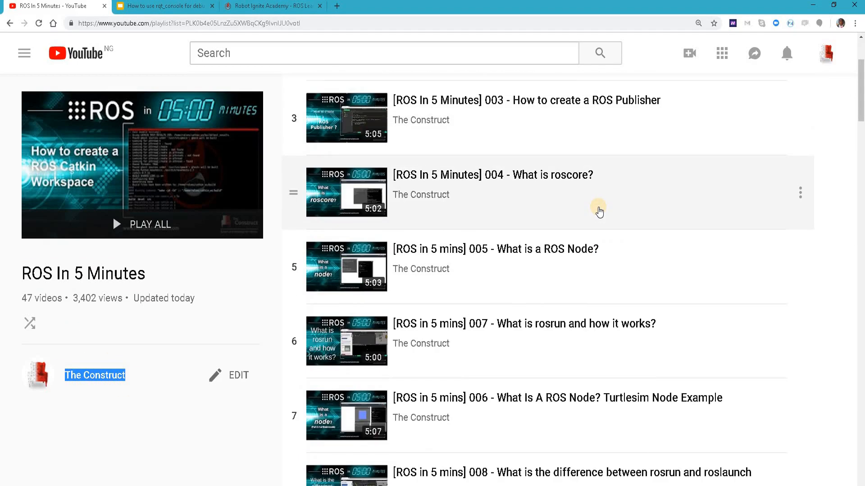
scroll(down, 3)
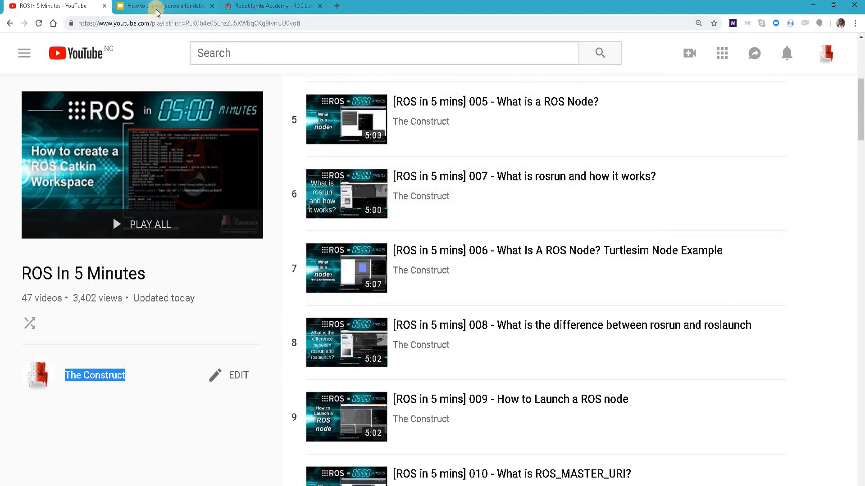
click(156, 5)
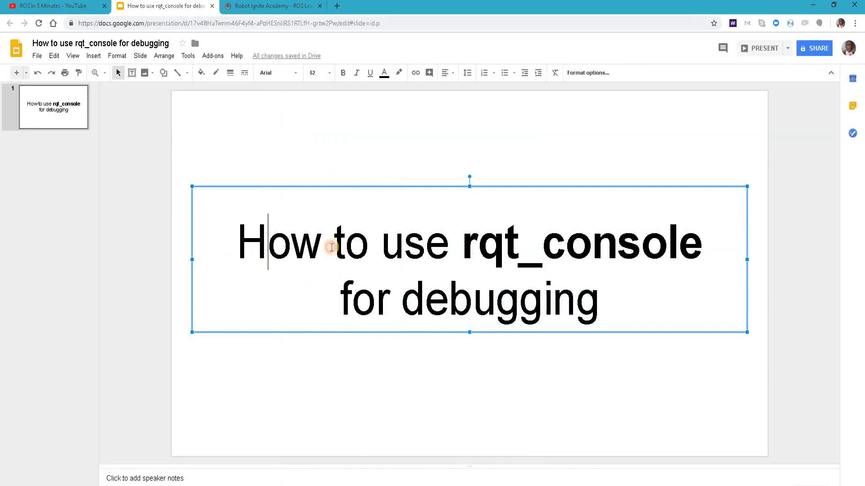
click(603, 304)
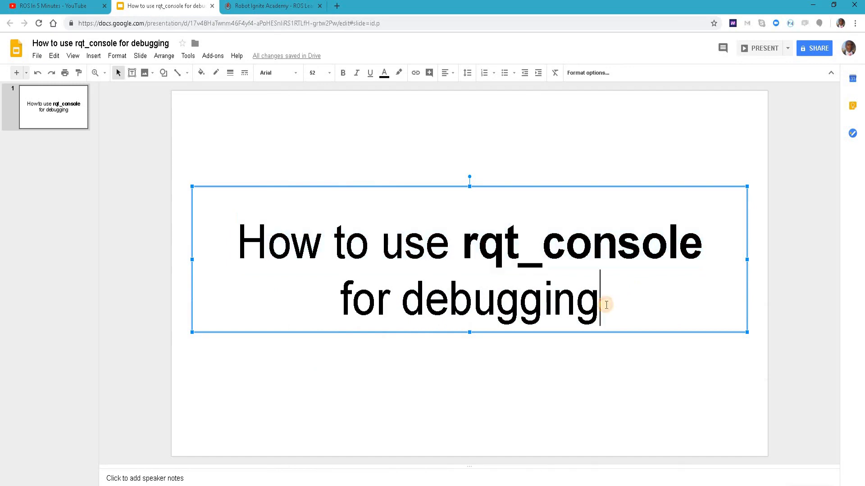
double_click(501, 301)
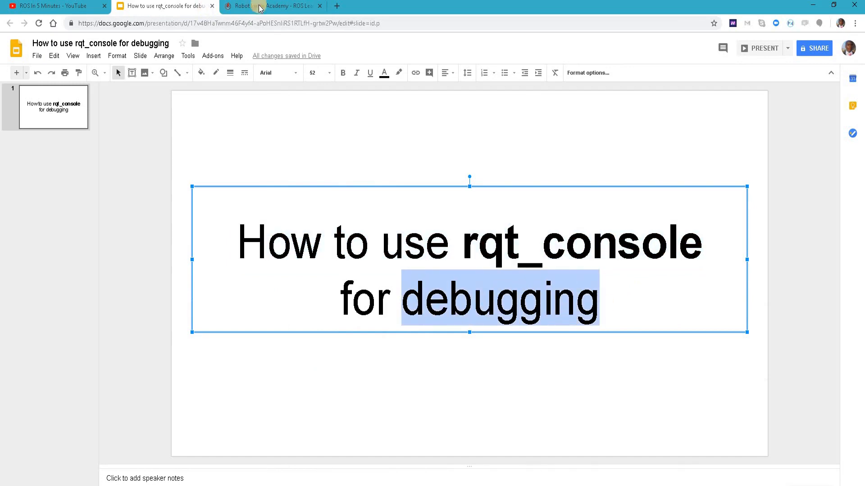
Scroll the Robot Ignite Academy catalogue to intermediate courses and start ROS Navigation in 5 Days.
click(261, 6)
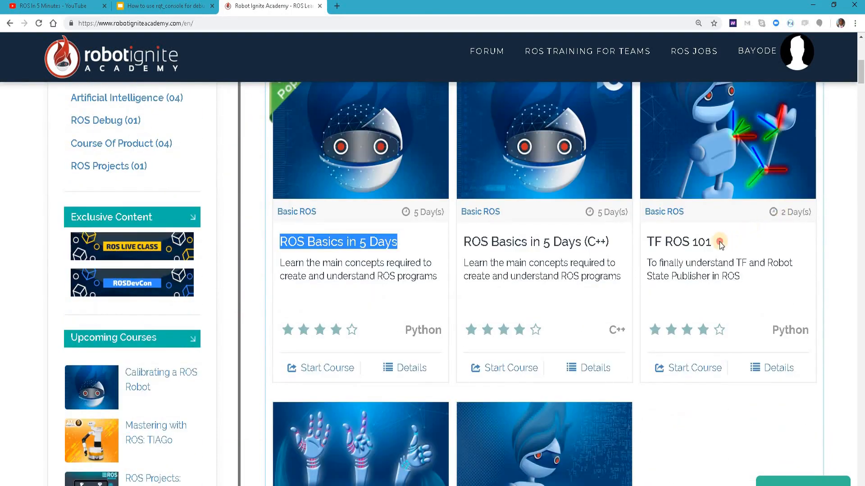
scroll(down, 3)
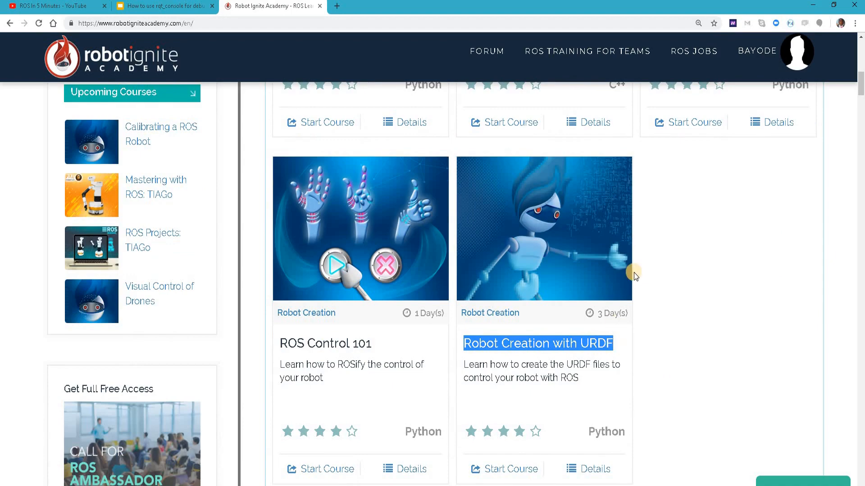
scroll(down, 3)
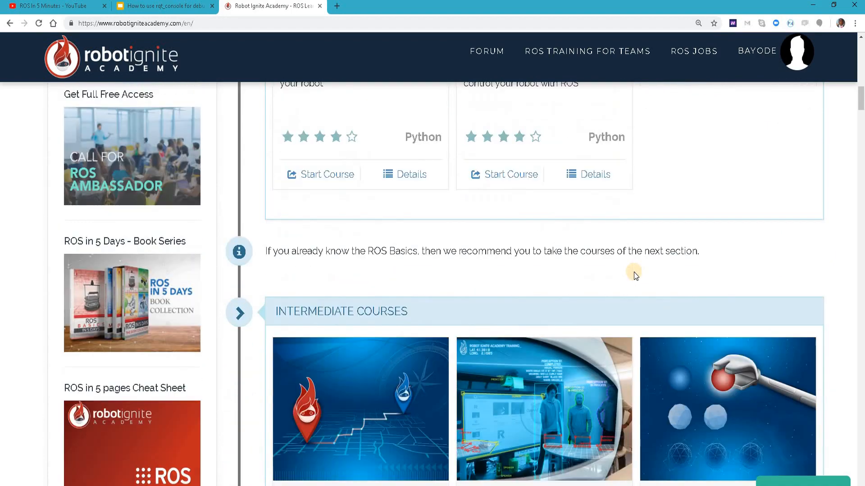
scroll(down, 3)
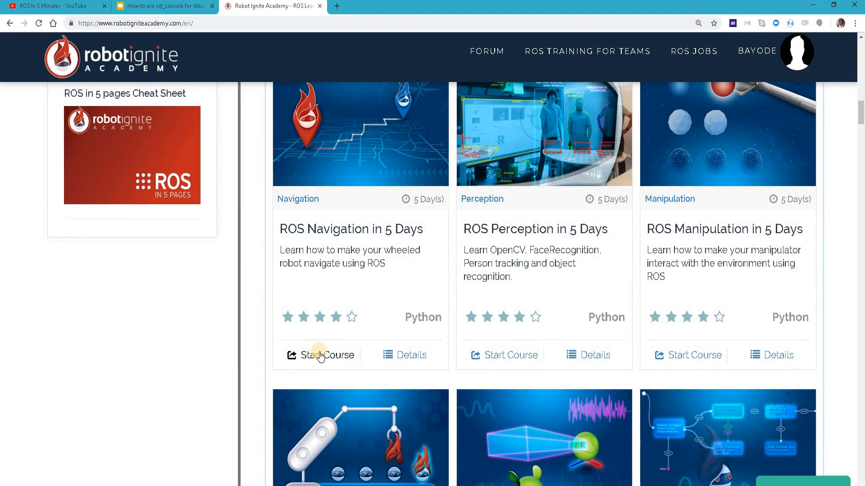
click(321, 354)
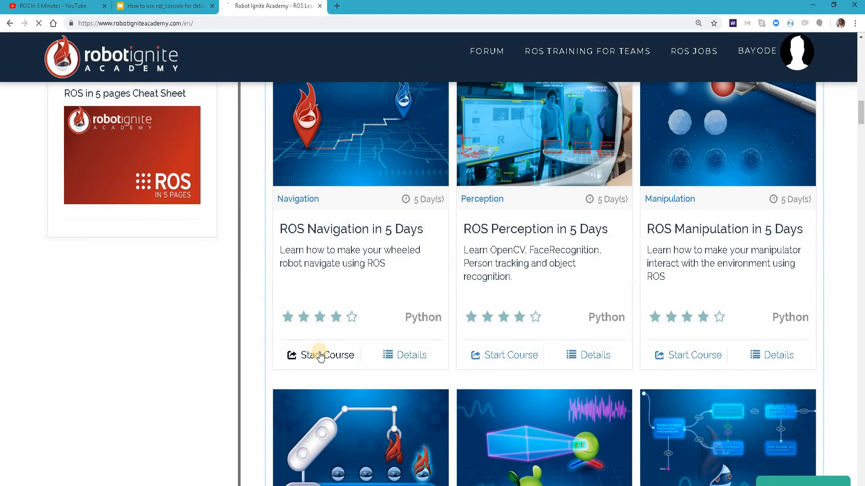
Run 'rosrun rqt_logger_level rqt_logger_level' in a course web shell alongside the turtlesim node.
click(320, 355)
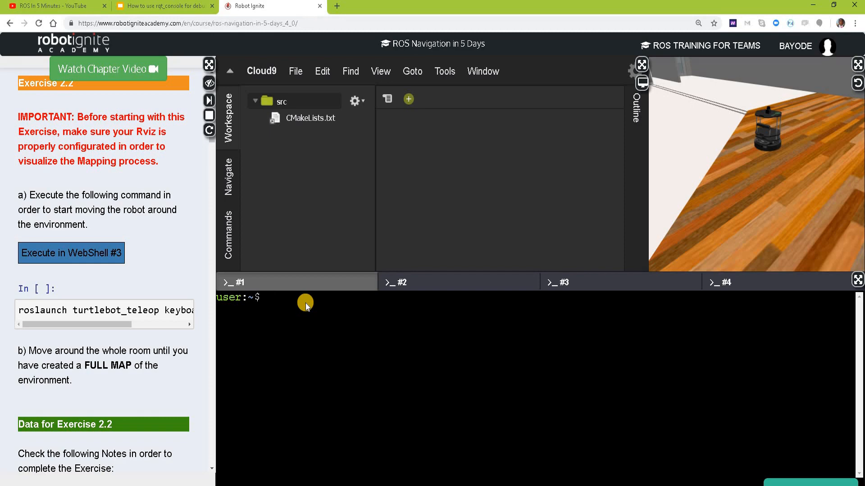
text(ros)
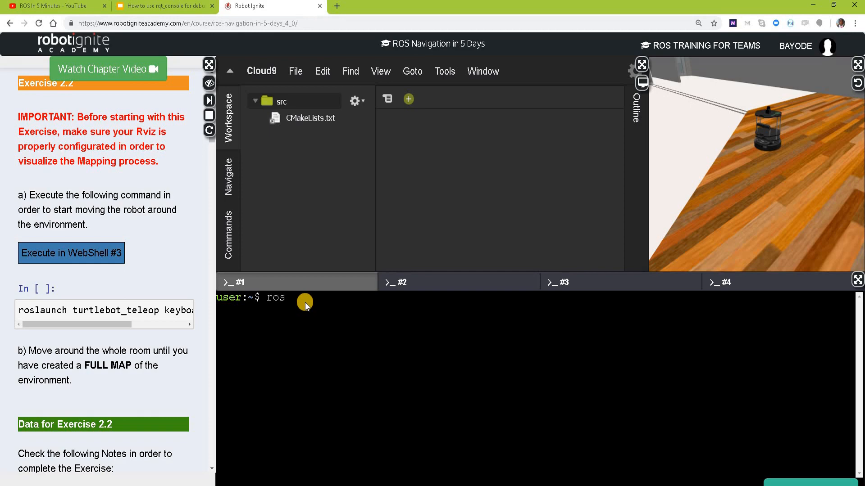
mouse_move(322, 304)
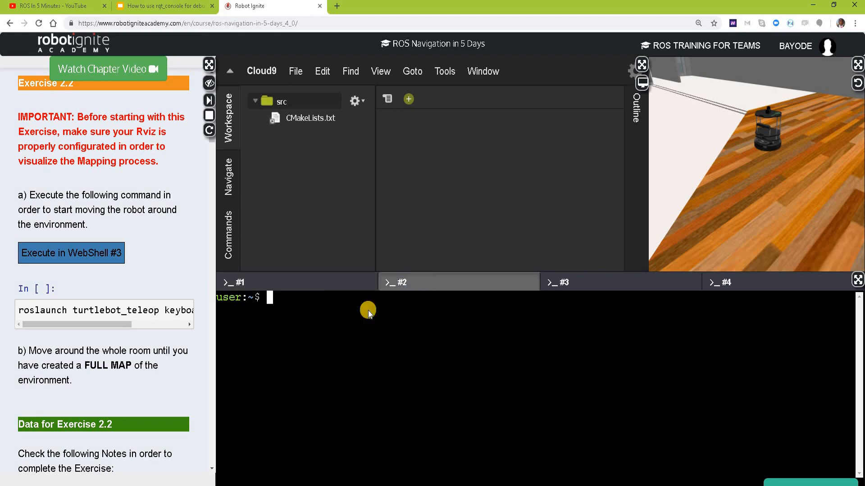
mouse_move(286, 305)
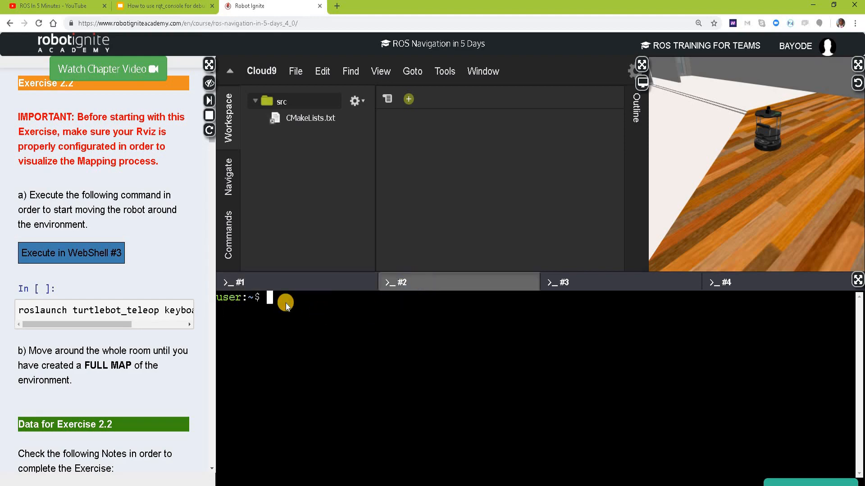
text(rosrun rqt_logger_level rqt_logger_level)
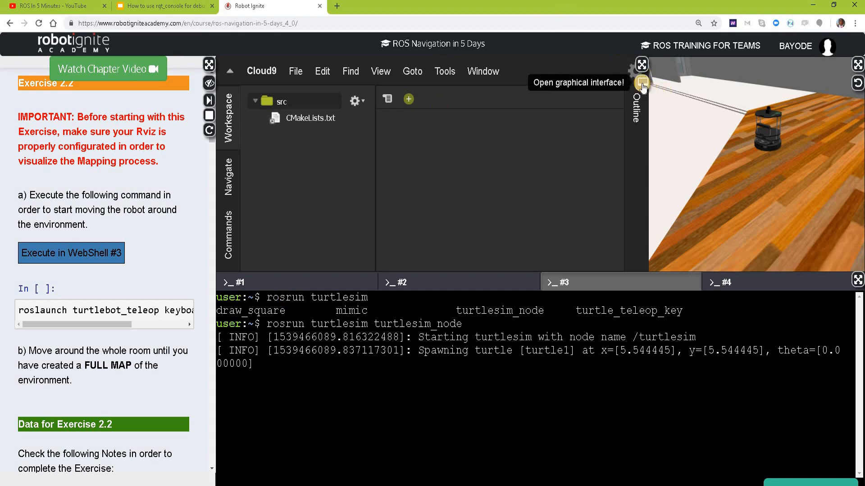
Log in to the graphical desktop showing TurtleSim with turtle1 and the logger levels window.
click(641, 85)
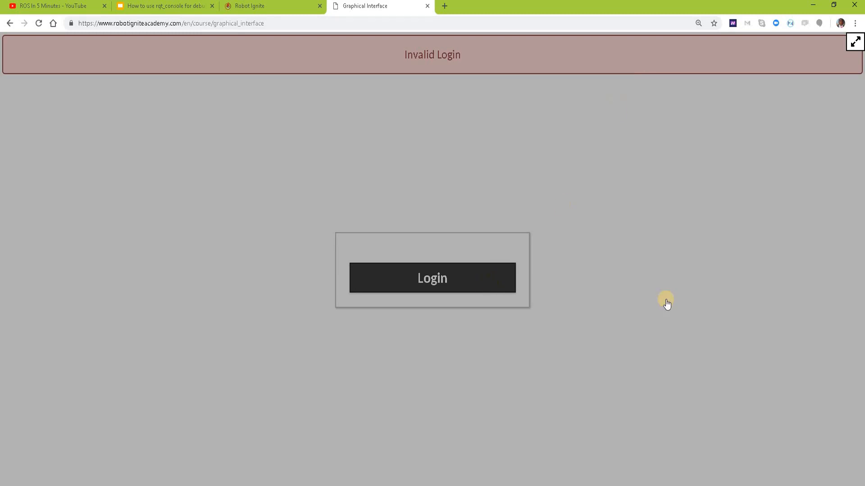
click(425, 281)
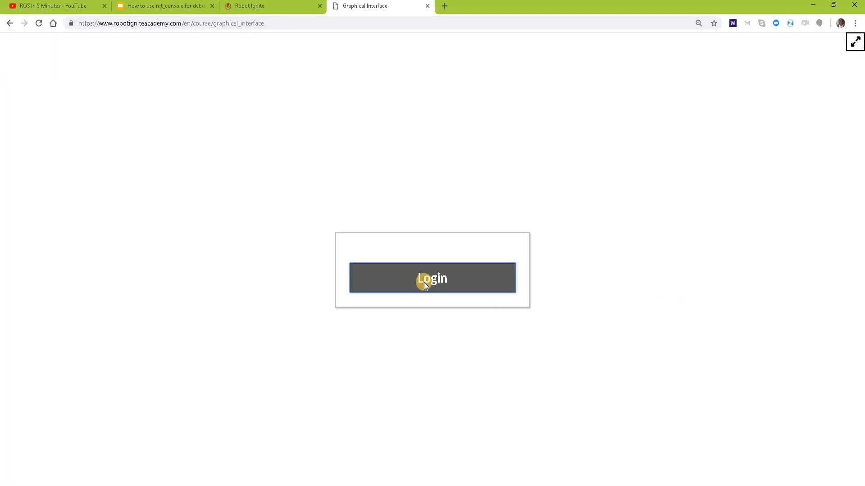
click(426, 282)
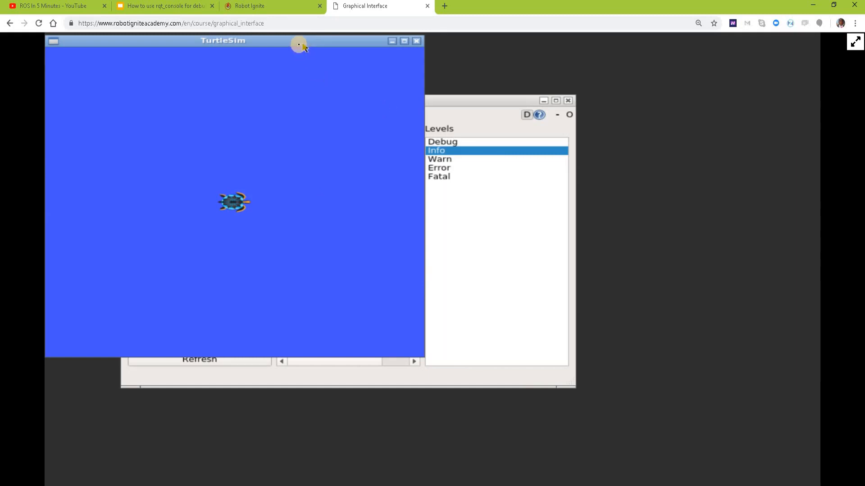
mouse_move(263, 47)
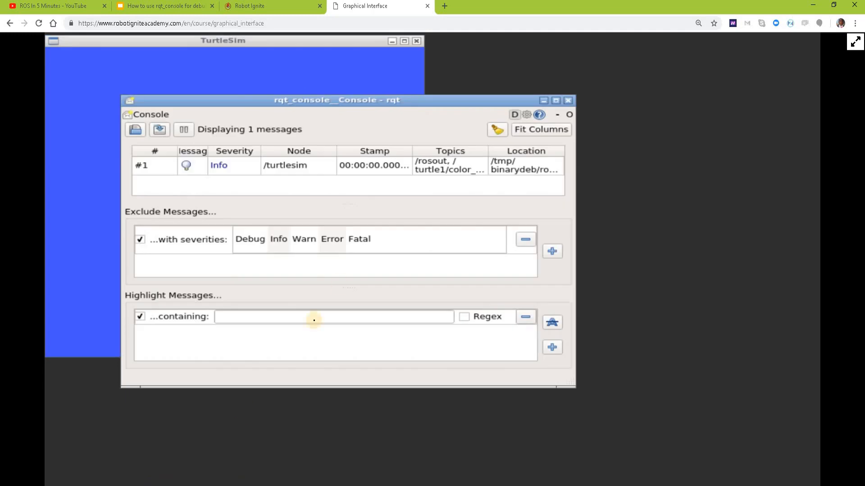
mouse_move(321, 123)
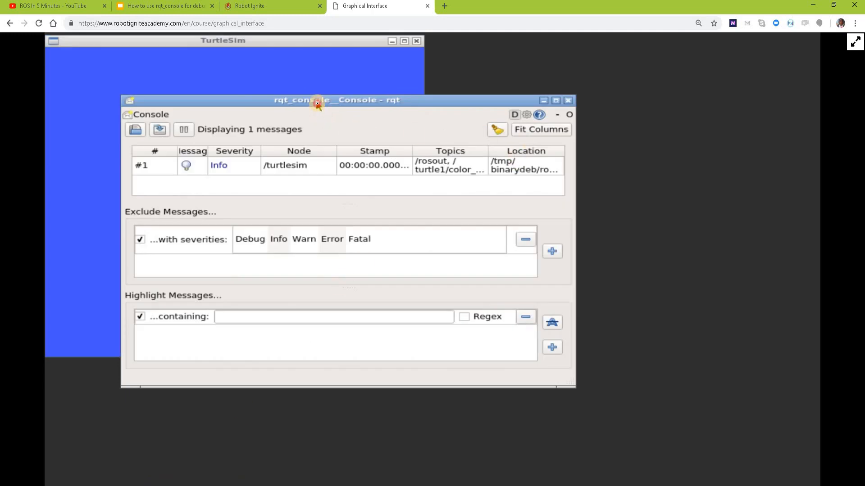
mouse_move(564, 175)
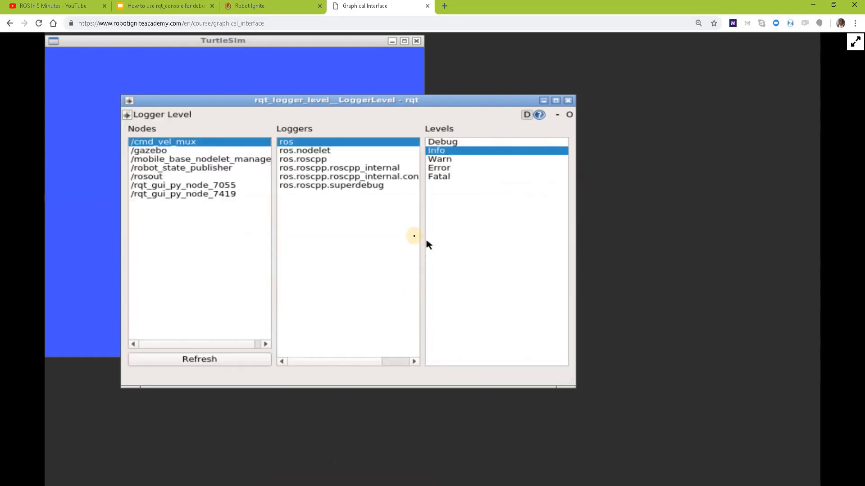
mouse_move(173, 145)
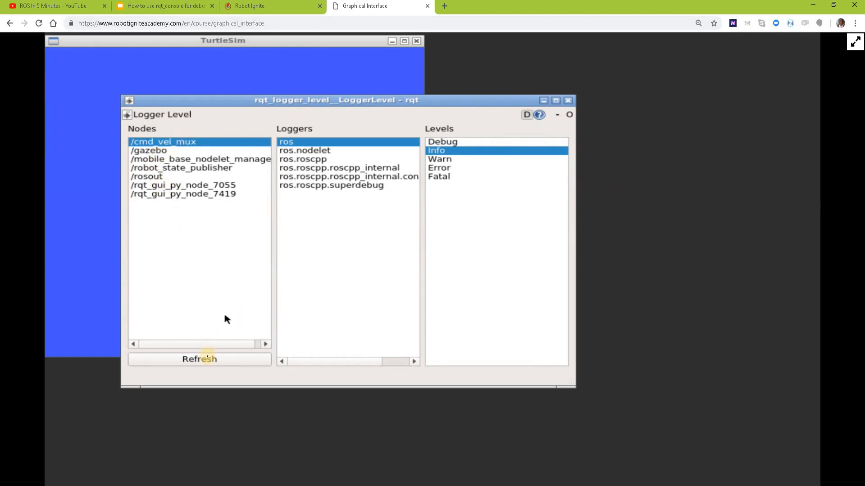
Refresh the rqt_logger_level node list and select /turtlesim for level adjustment.
click(199, 359)
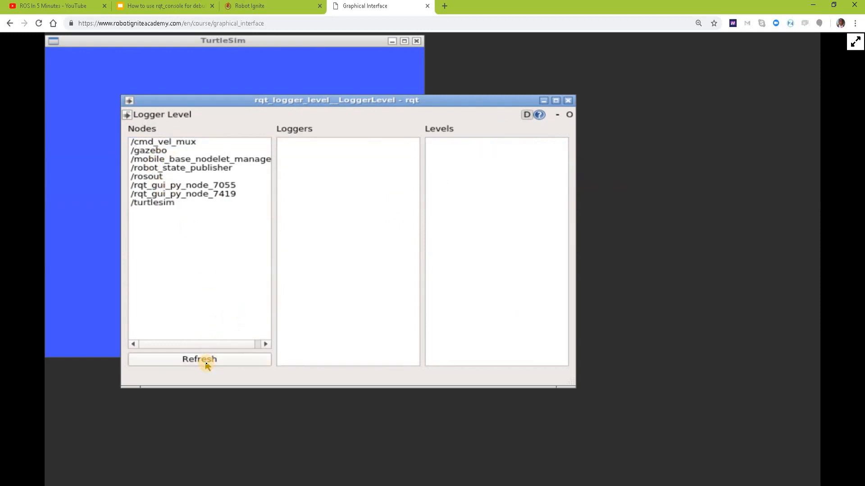
mouse_move(153, 207)
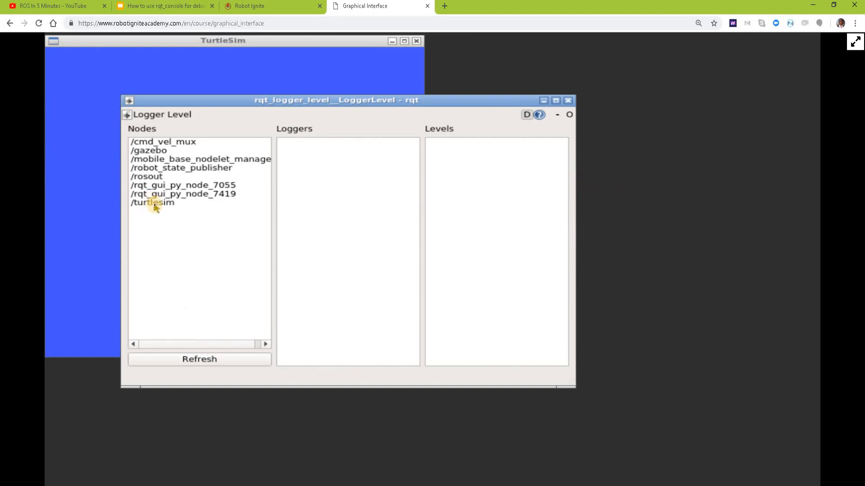
click(153, 202)
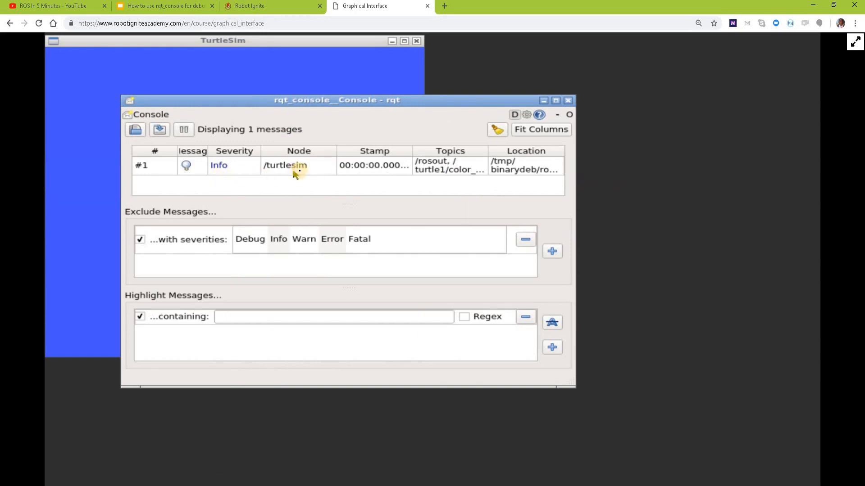
mouse_move(555, 162)
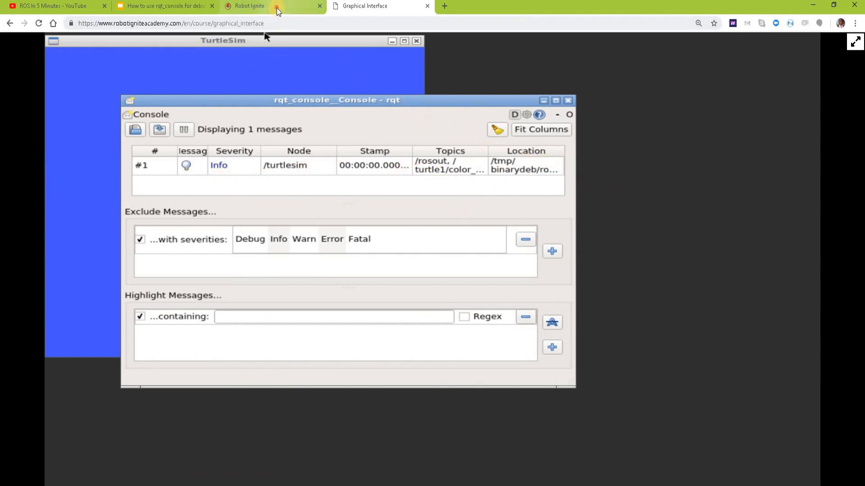
Review rqt_console's 1067 messages at Debug level and see DEBUG turtle1 pose output in WebShell #3.
click(250, 5)
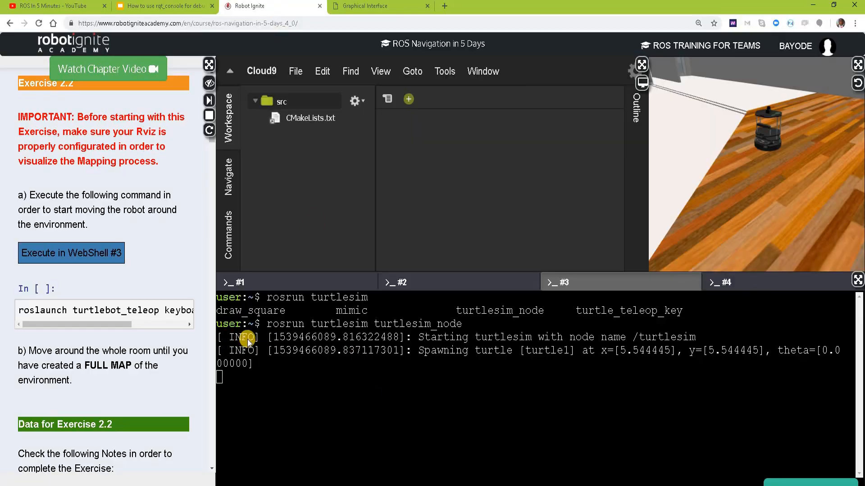
mouse_move(391, 337)
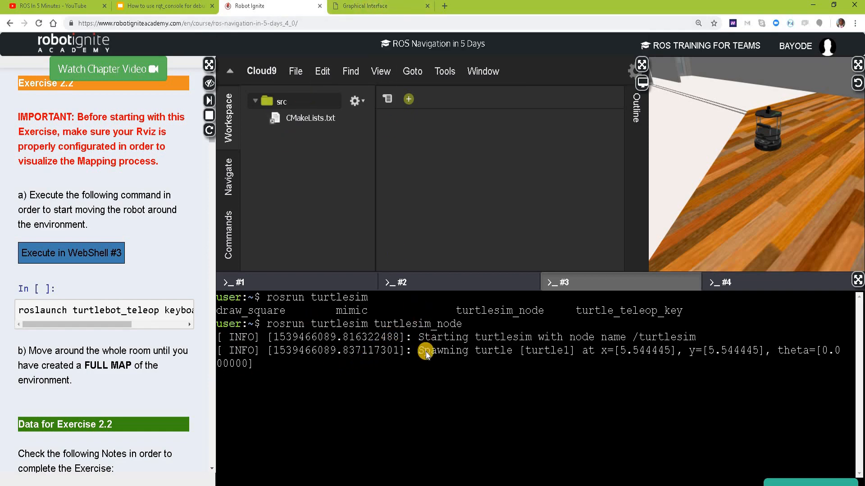
mouse_move(319, 325)
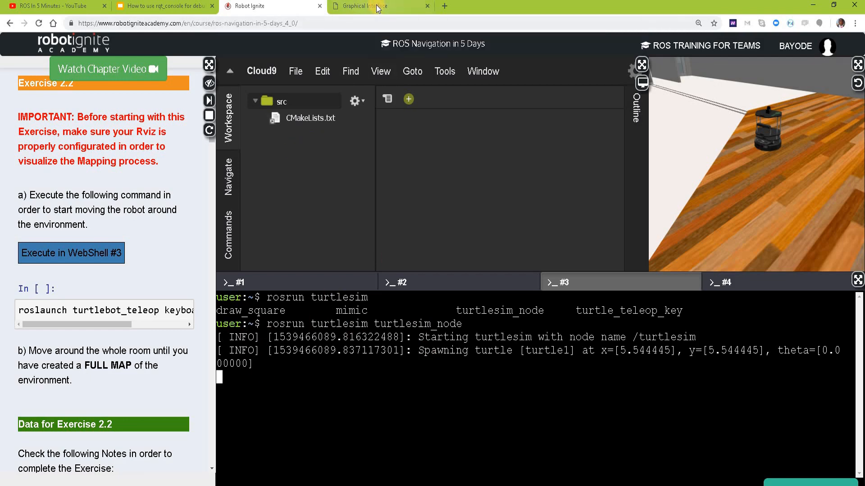
click(365, 5)
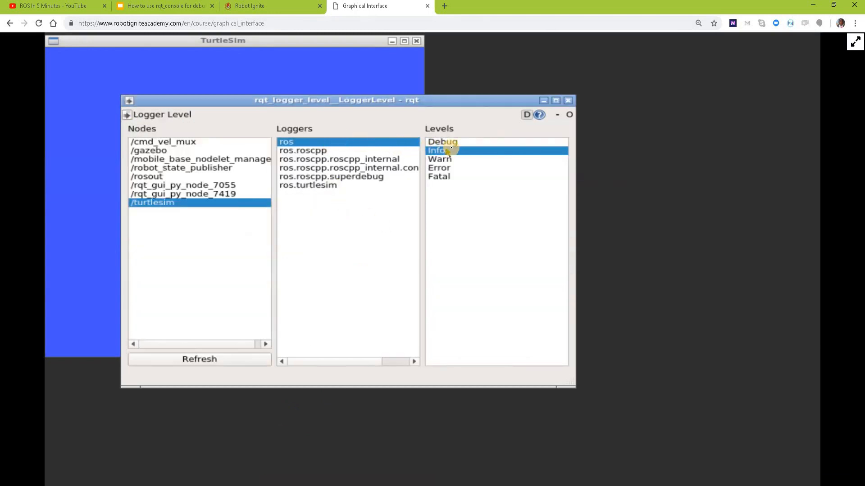
click(449, 142)
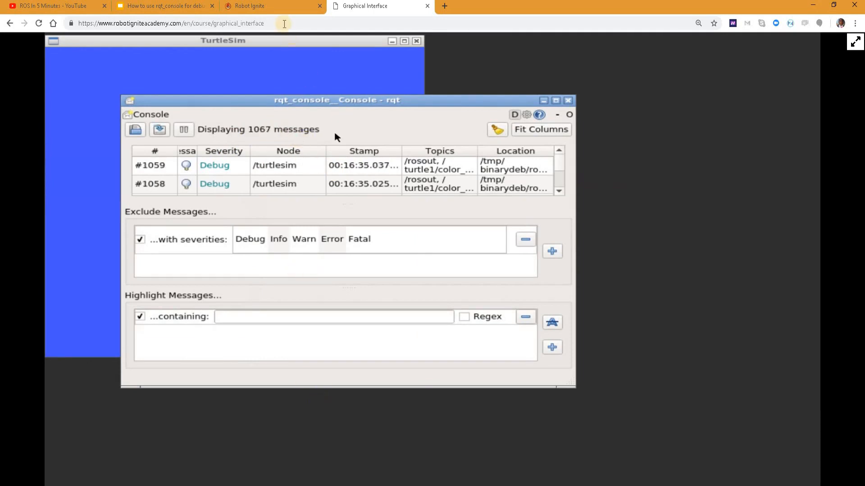
click(274, 7)
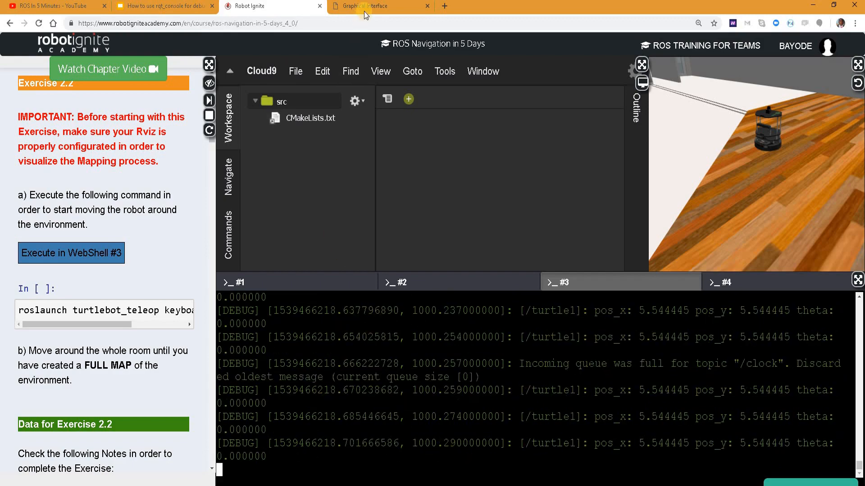
Move /turtlesim's ros logger level from Debug to Info and then to Warn.
click(367, 6)
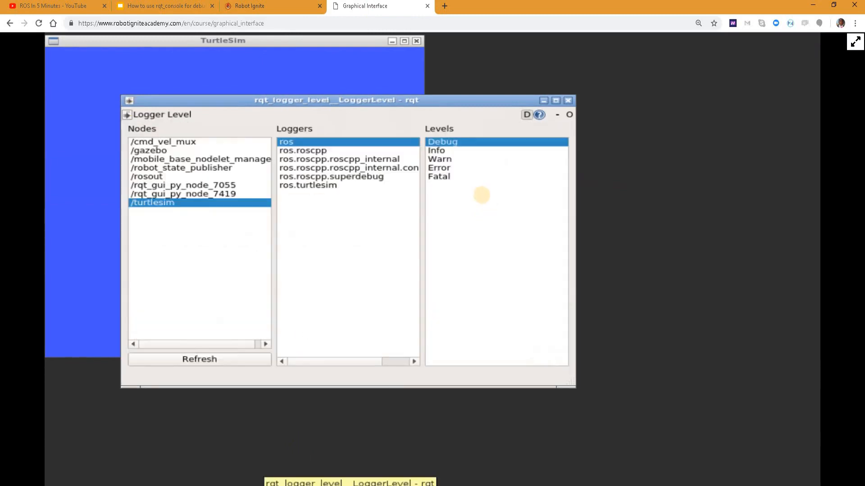
click(438, 151)
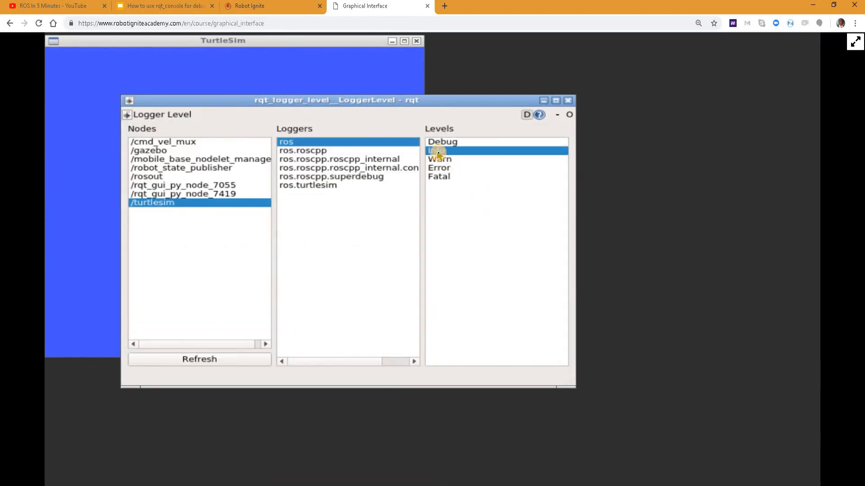
click(436, 151)
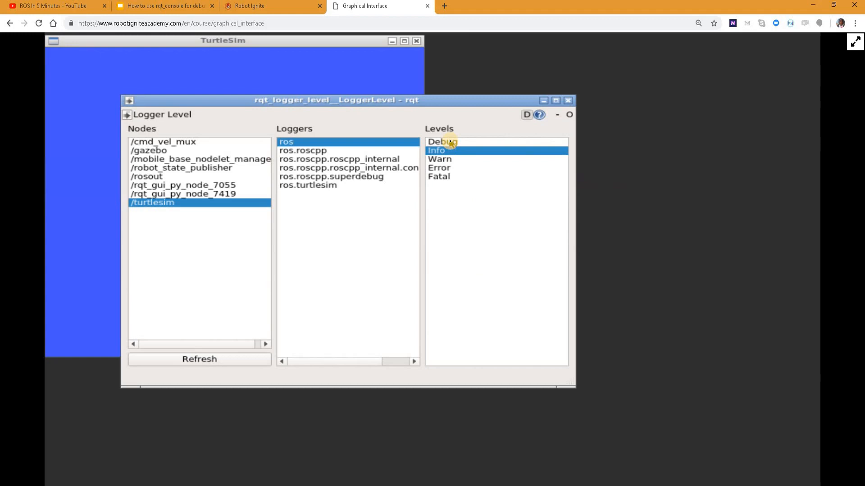
mouse_move(445, 149)
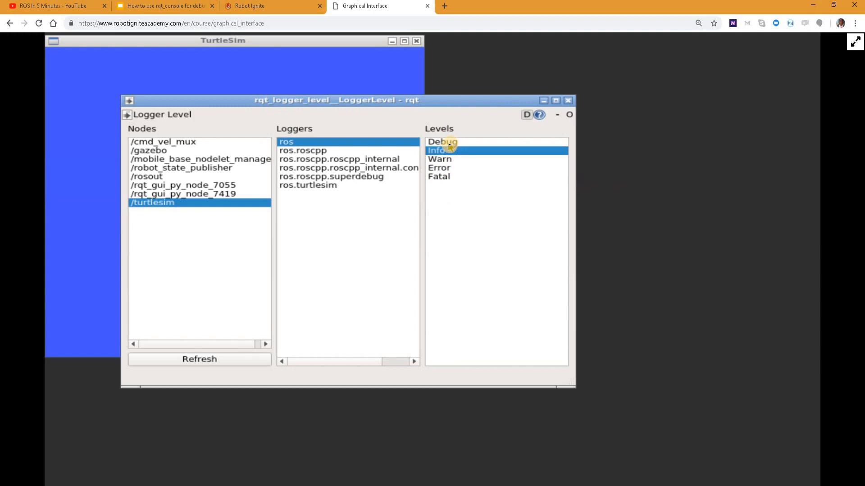
mouse_move(442, 186)
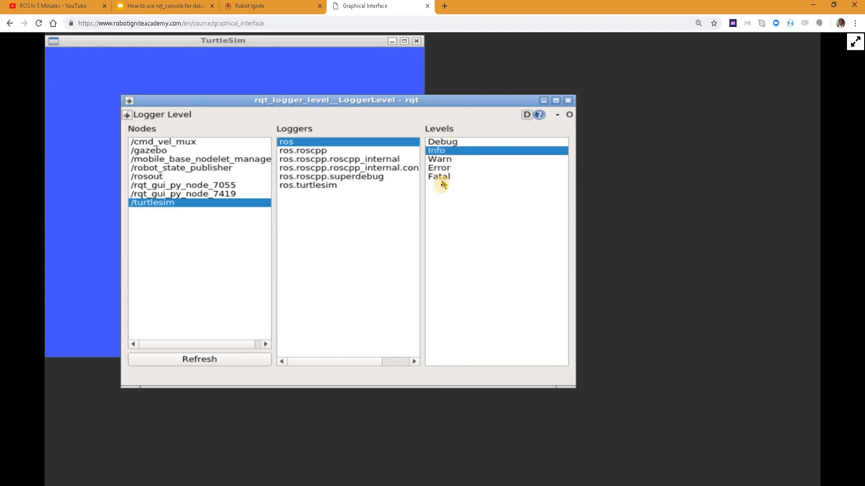
mouse_move(445, 178)
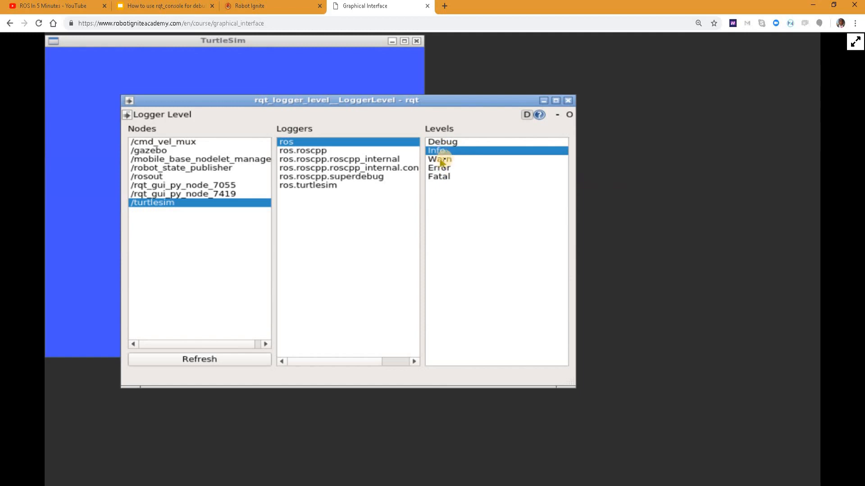
mouse_move(442, 162)
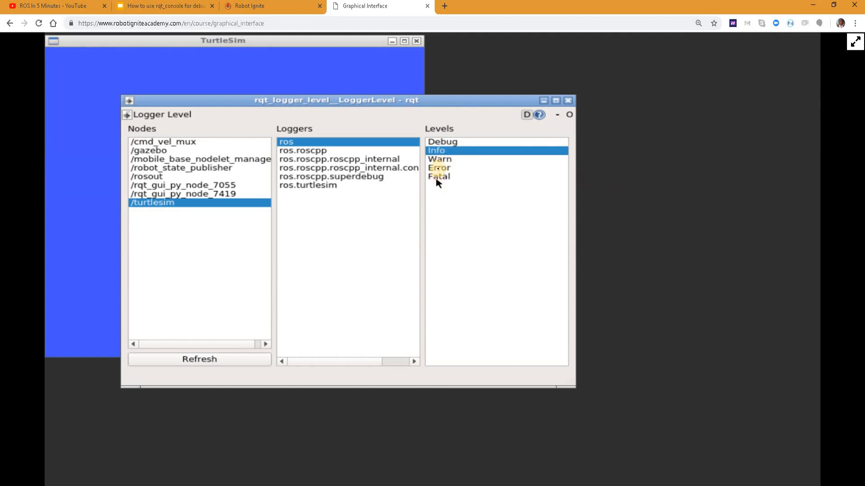
click(440, 158)
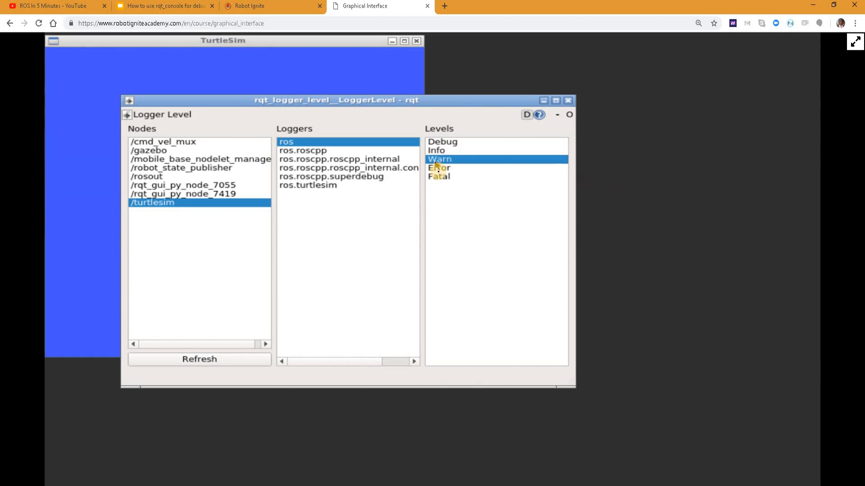
mouse_move(440, 182)
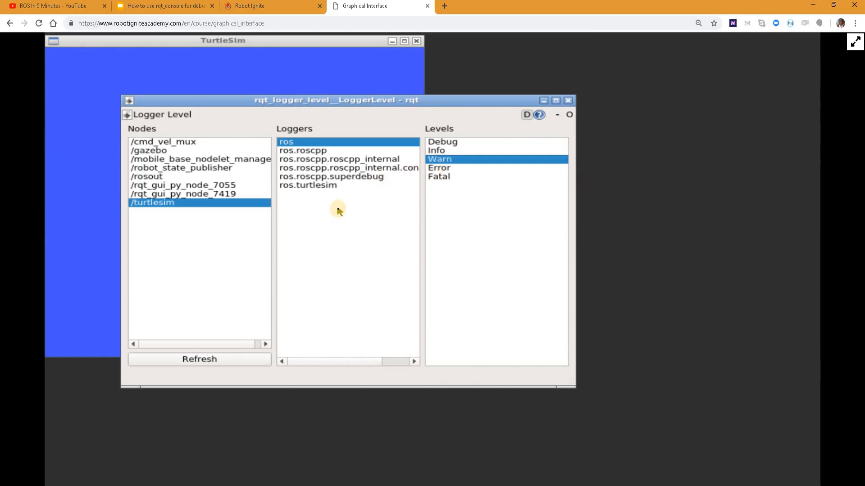
Start 'rosrun turtlesim turtle_teleop_key' in WebShell #4.
click(266, 6)
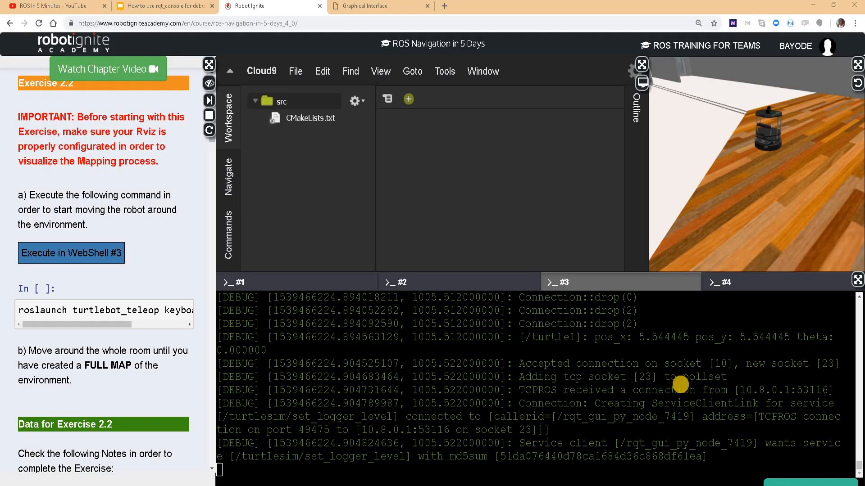
click(402, 281)
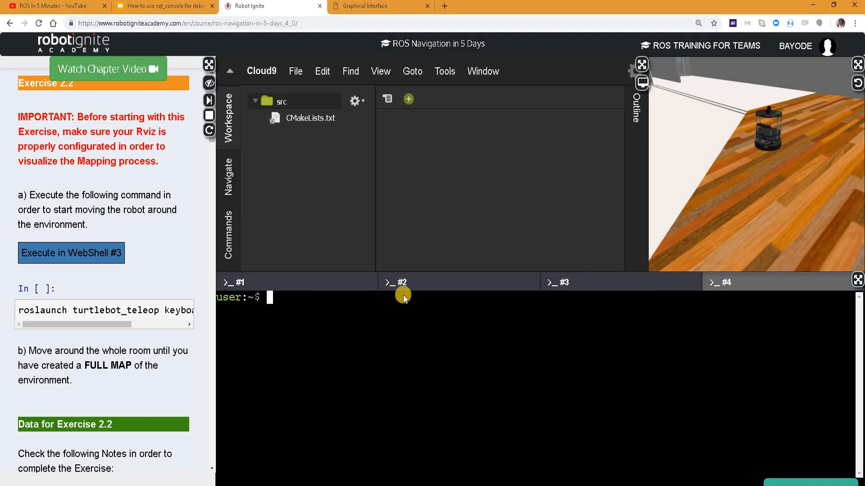
text(t)
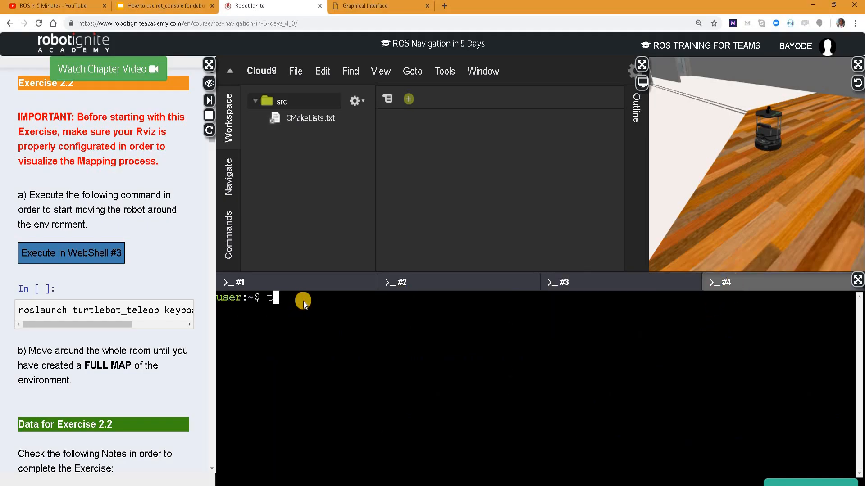
text(urtlesim turtle_teleop_key)
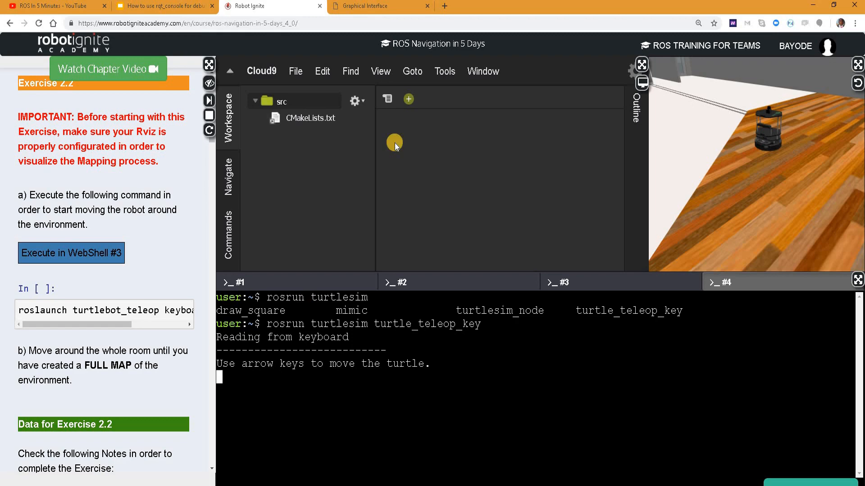
click(368, 7)
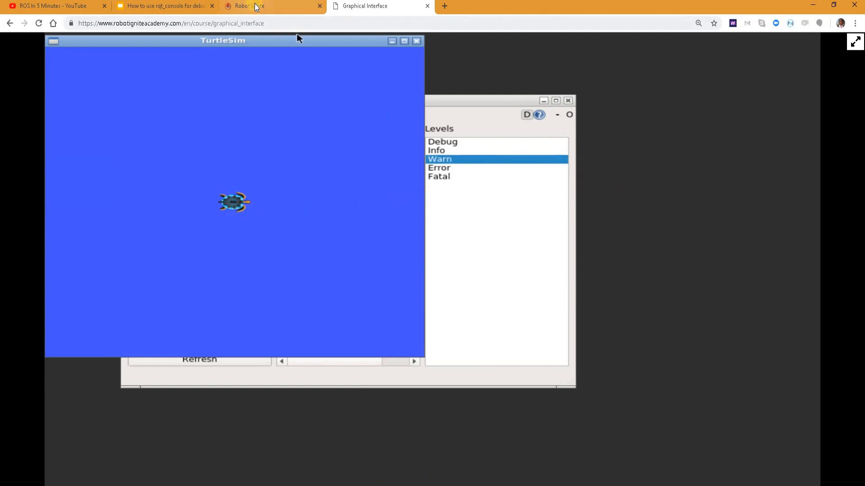
Toggle between the teleop shell and the TurtleSim window to steer and watch the turtle.
click(254, 6)
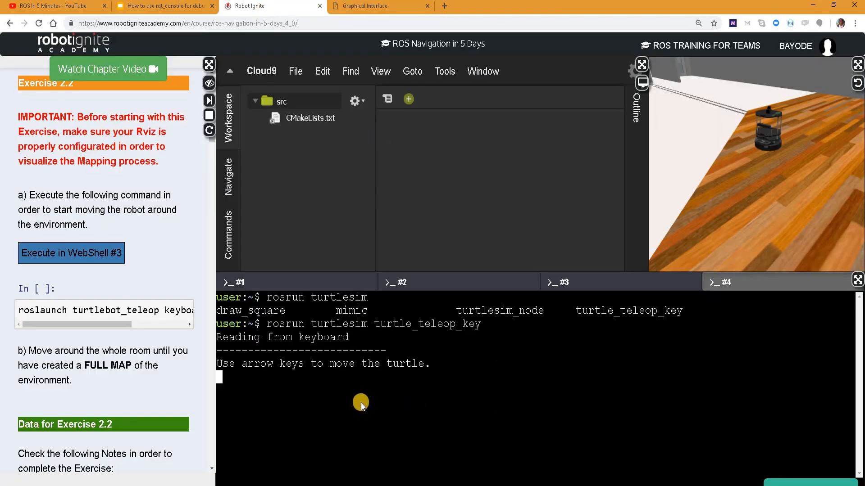
click(373, 7)
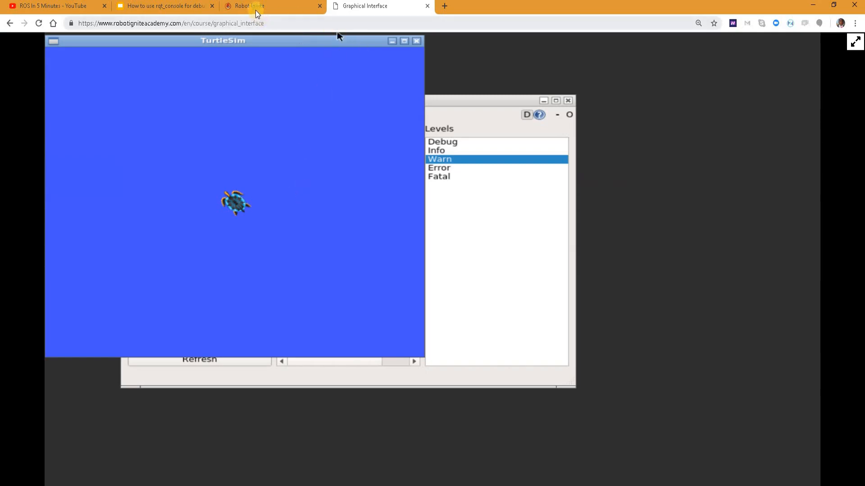
click(252, 5)
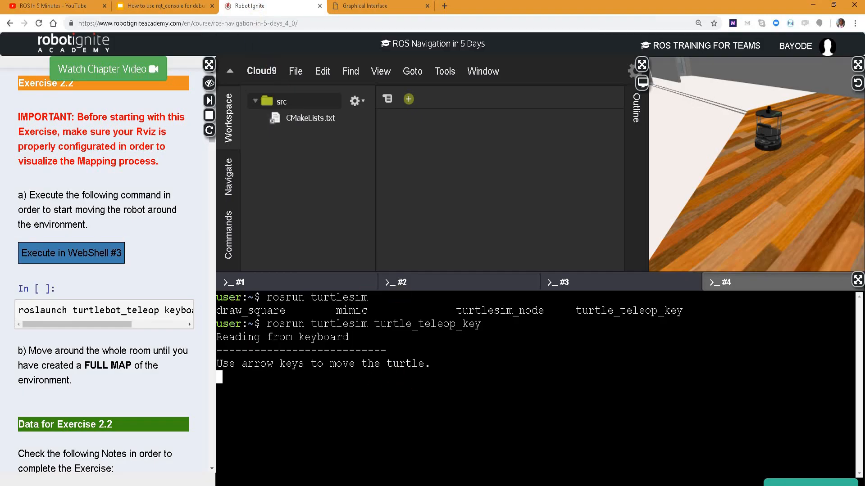
click(371, 5)
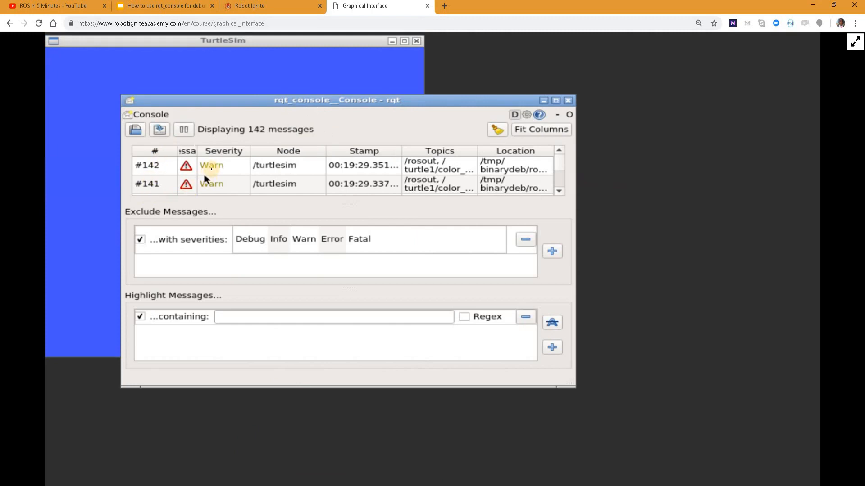
mouse_move(326, 190)
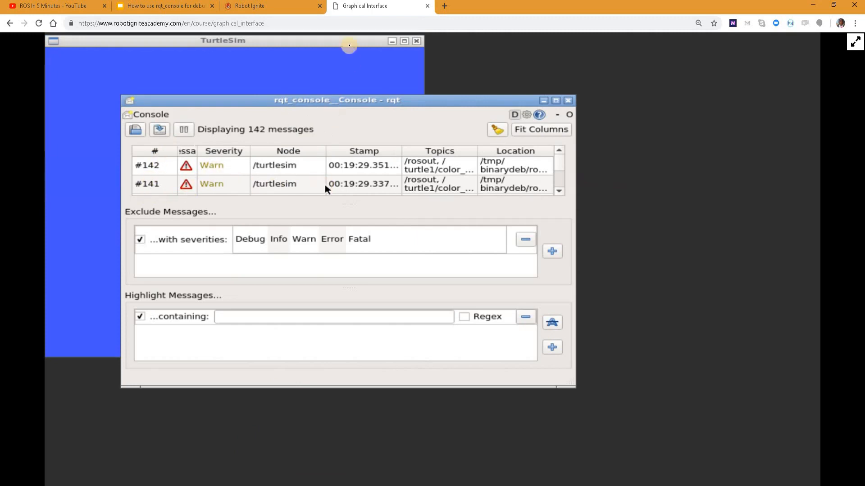
Drive the turtle into the wall so WebShell #3 prints 'I hit the wall' and rqt_console lists Warn entries.
click(251, 6)
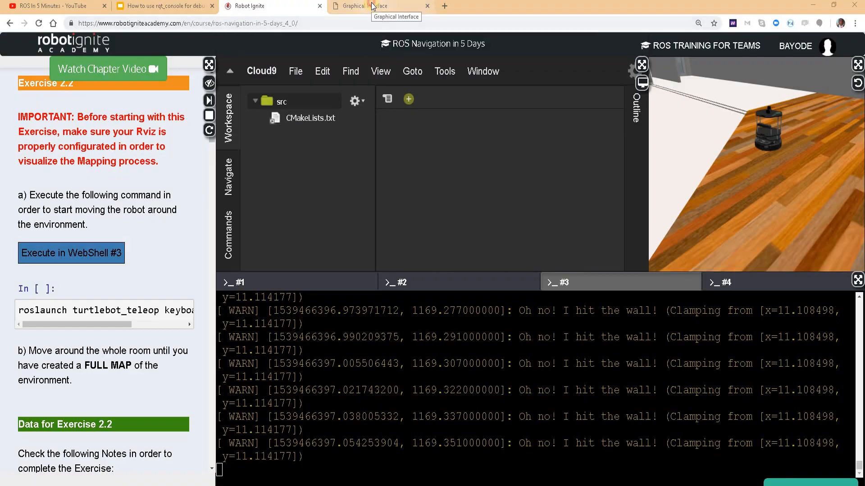
click(368, 5)
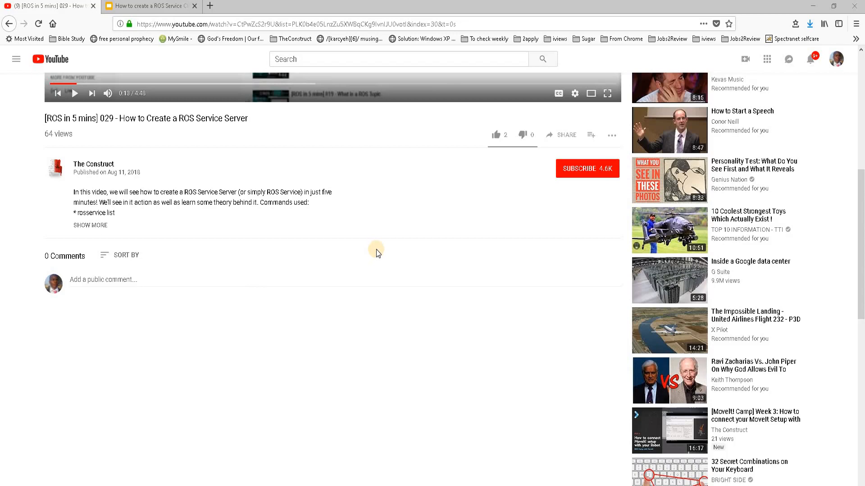
mouse_move(497, 146)
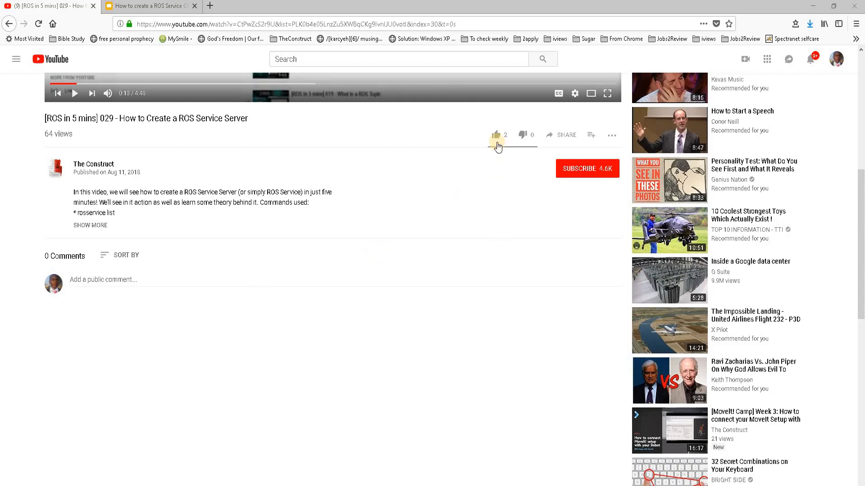
Like the ROS Service Server video and subscribe to The Construct channel.
click(495, 135)
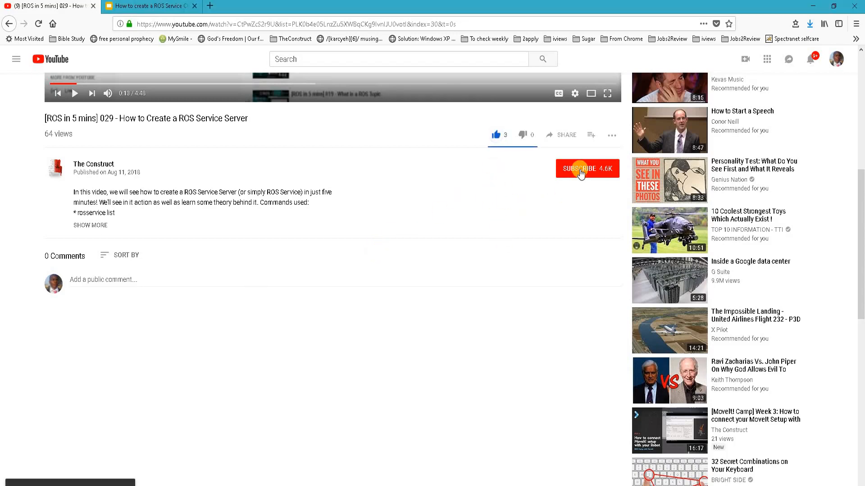
click(580, 168)
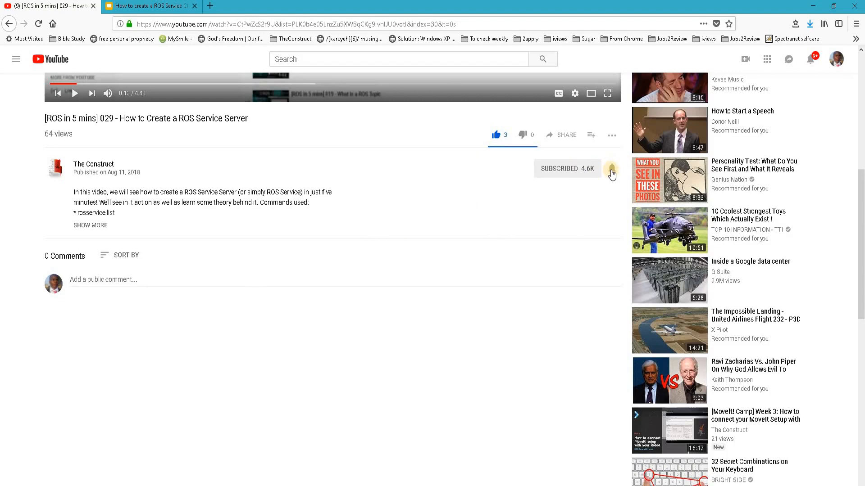